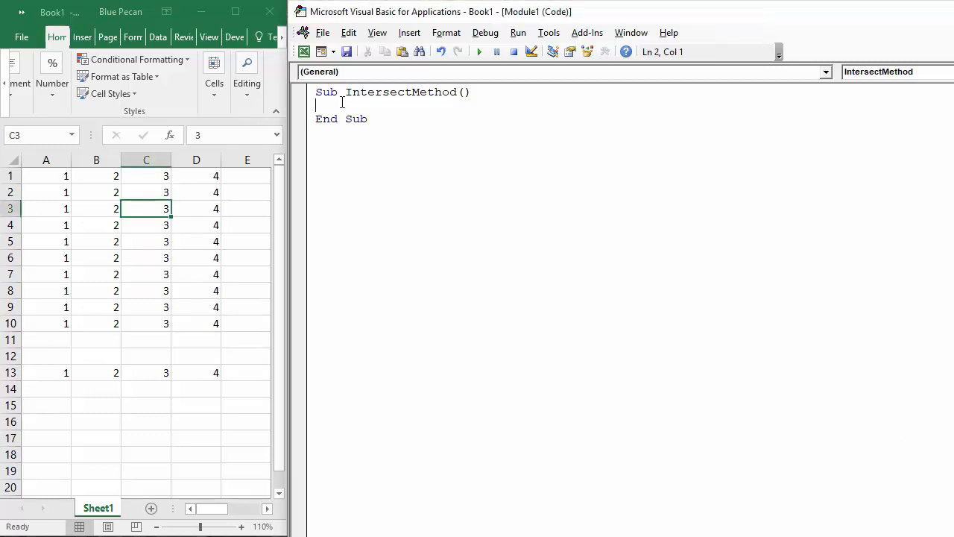
Write intersect(range("B1:B10" as the start of the IntersectMethod sub's statement.
{"action": "type", "text": "inter"}
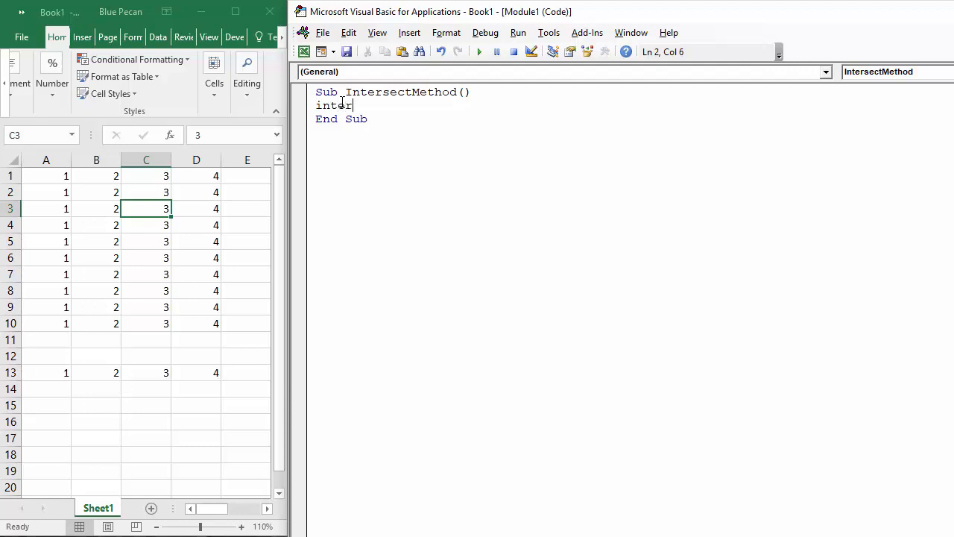
{"action": "type", "text": "sect"}
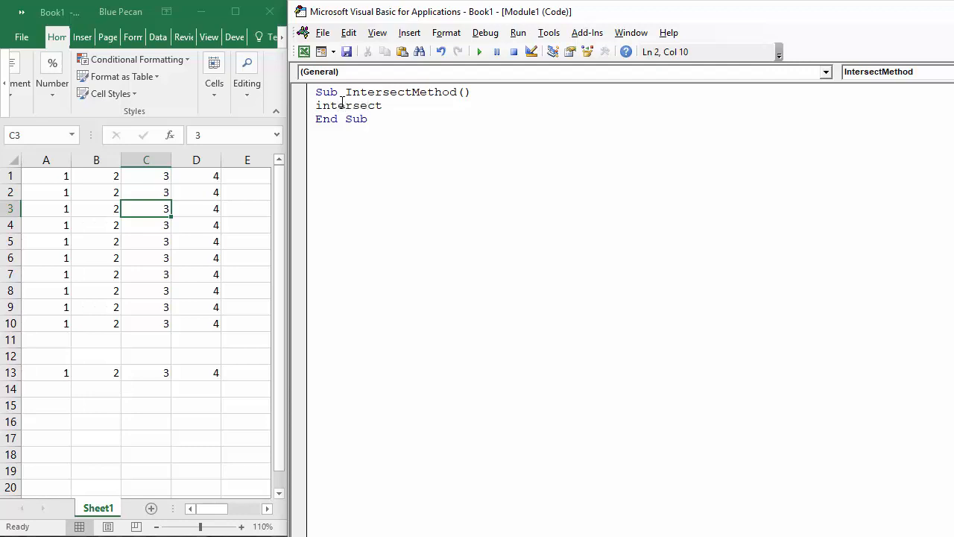
{"action": "type", "text": "("}
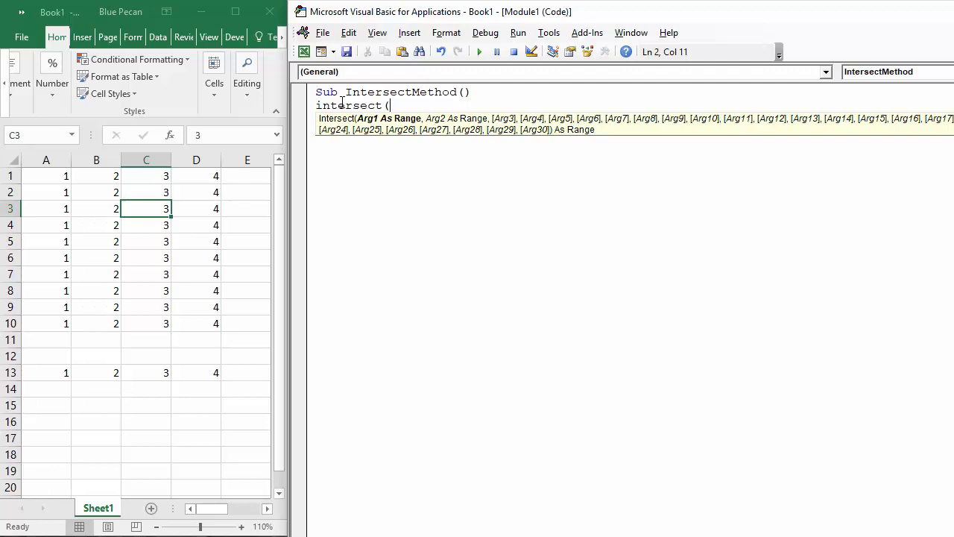
{"action": "type", "text": "range"}
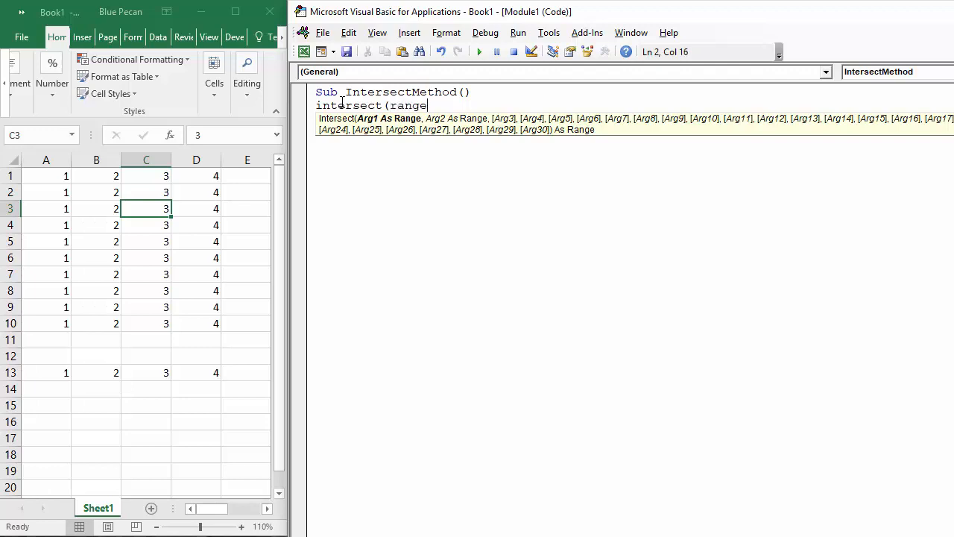
{"action": "type", "text": "(\""}
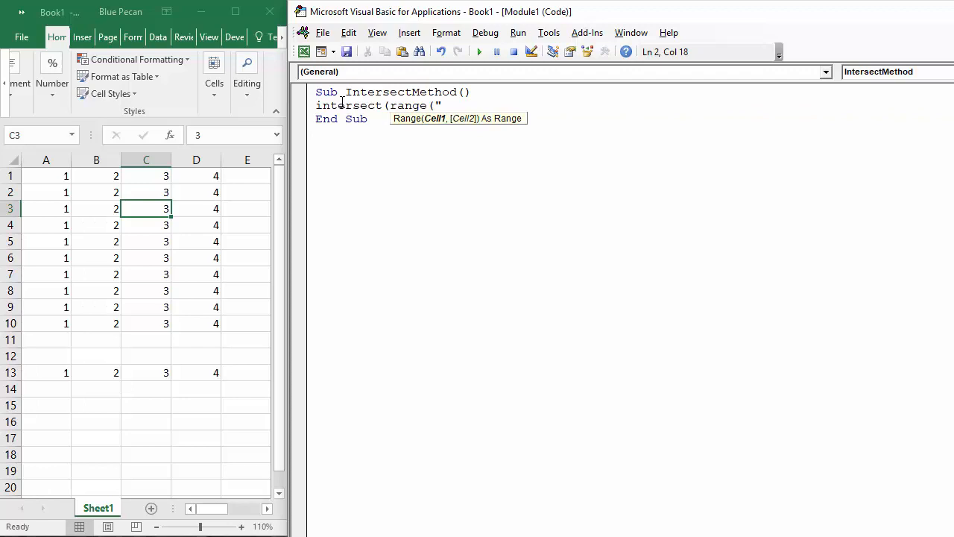
{"action": "type", "text": "B1"}
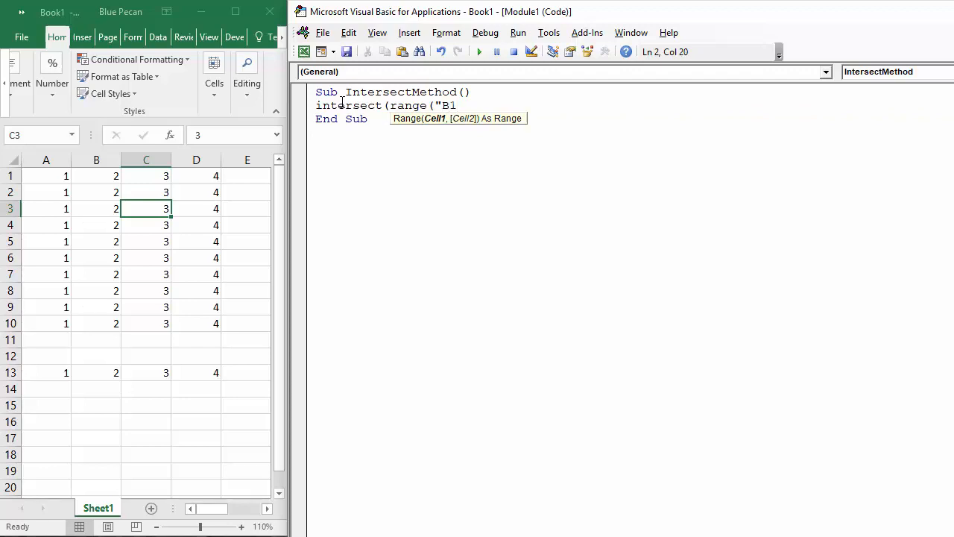
{"action": "type", "text": ":"}
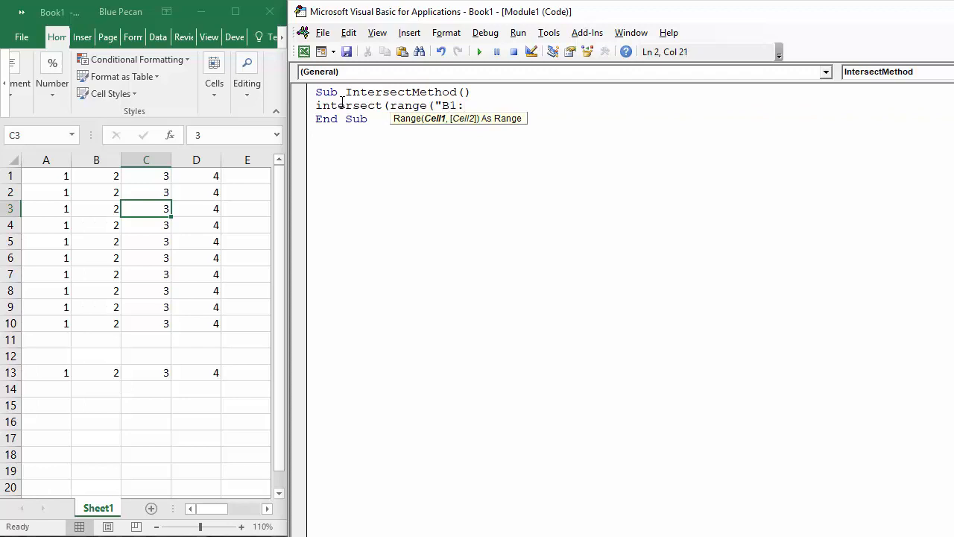
{"action": "type", "text": ":B10"}
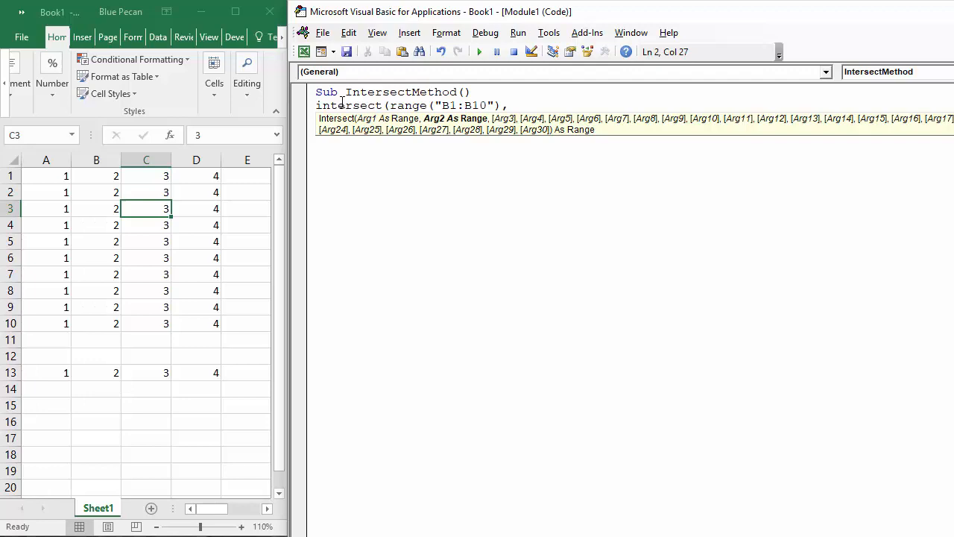
Finish the call as ,range("A5:D7")) followed by a trailing period.
{"action": "type", "text": ",r"}
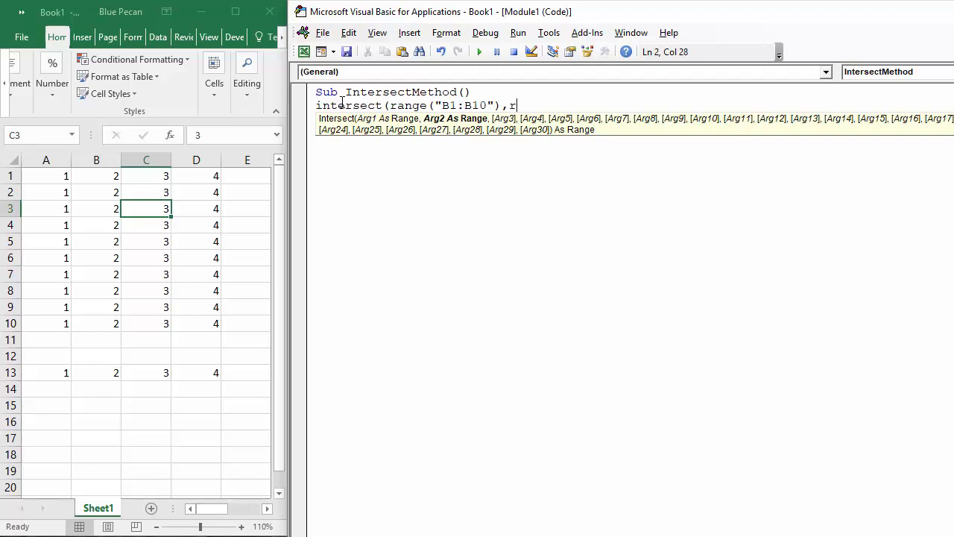
{"action": "type", "text": "ange("}
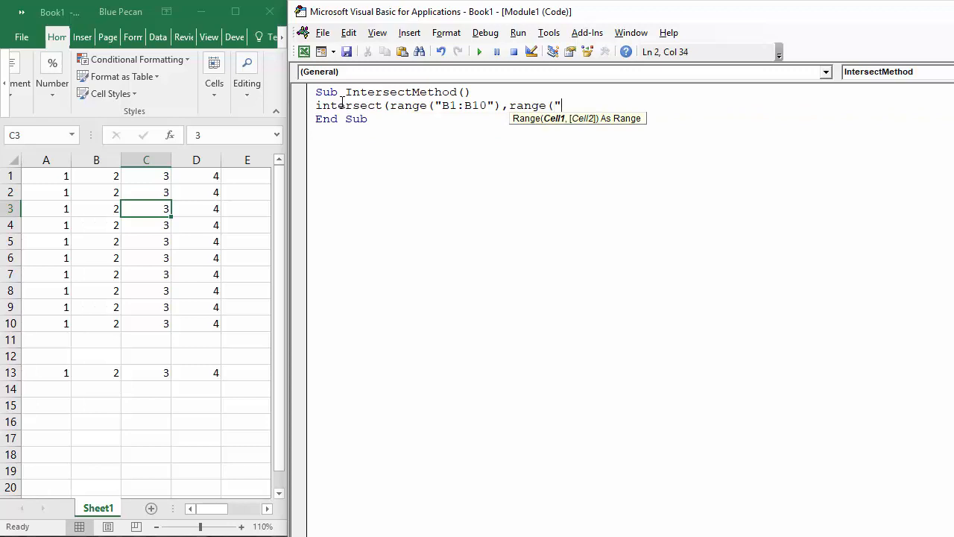
{"action": "type", "text": "A"}
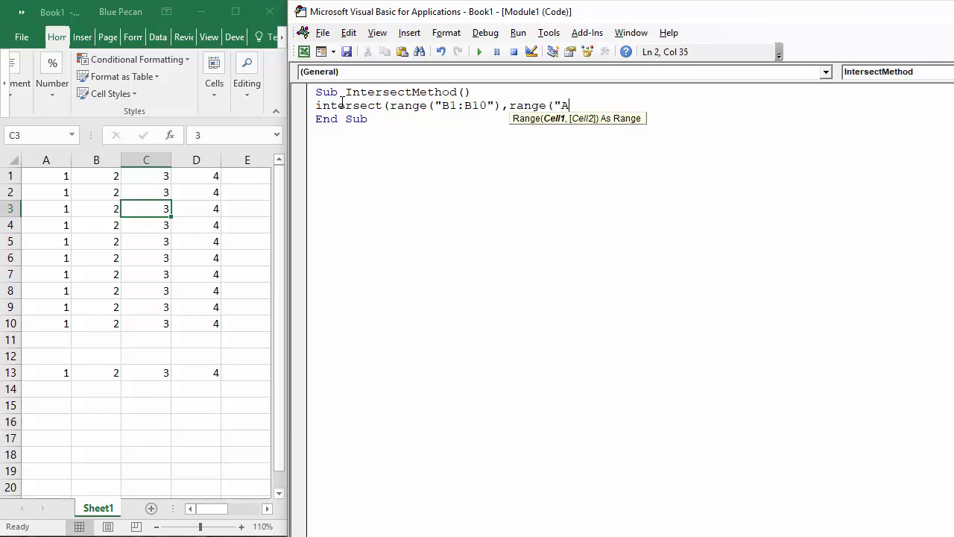
{"action": "type", "text": "5:"}
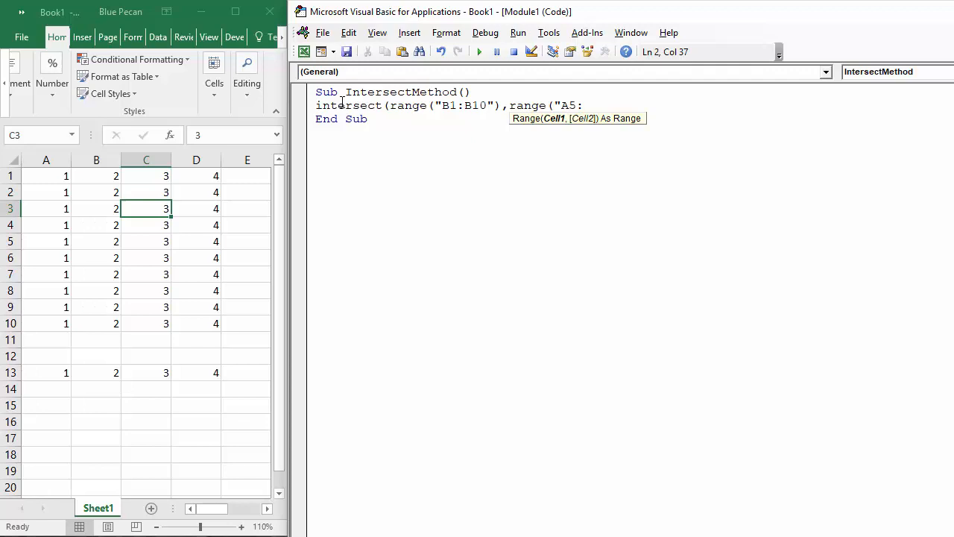
{"action": "type", "text": "D7\""}
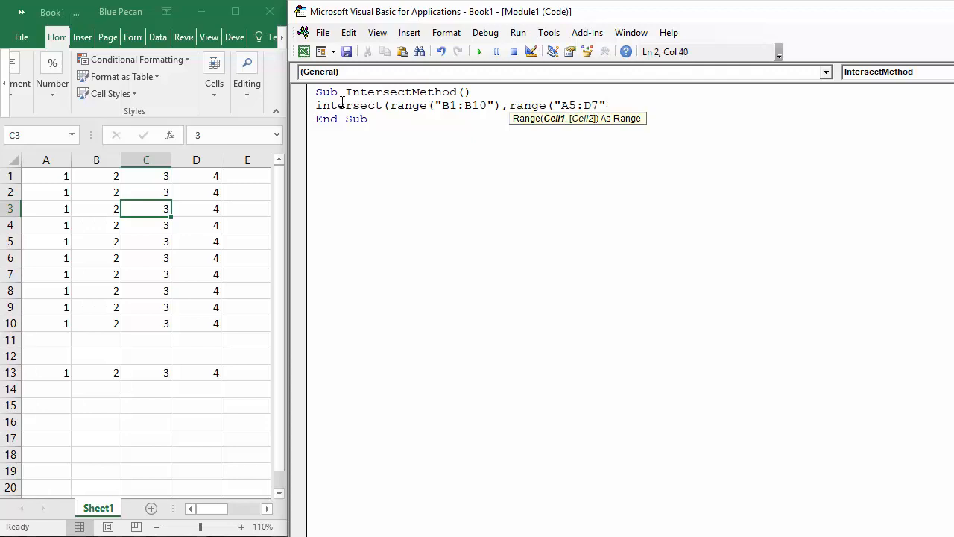
{"action": "type", "text": "\")"}
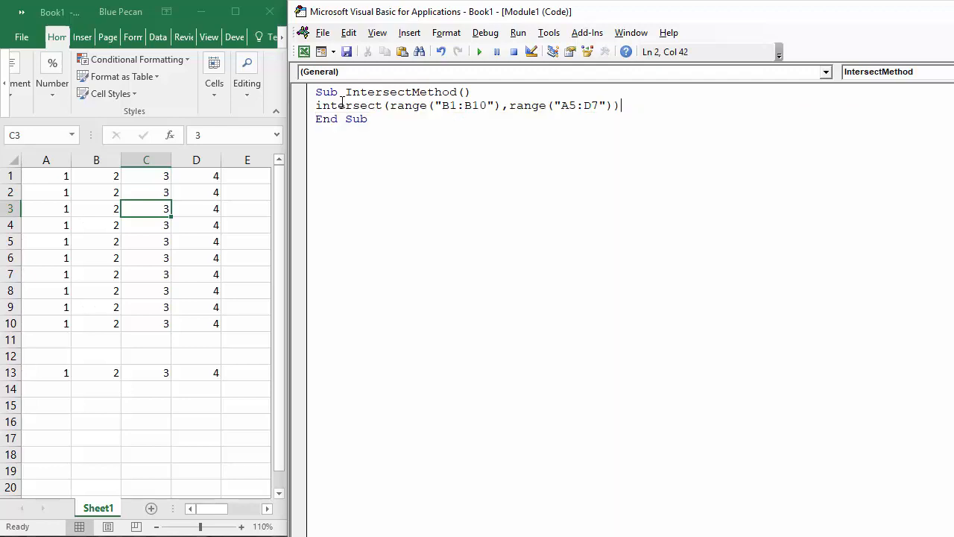
{"action": "type", "text": "."}
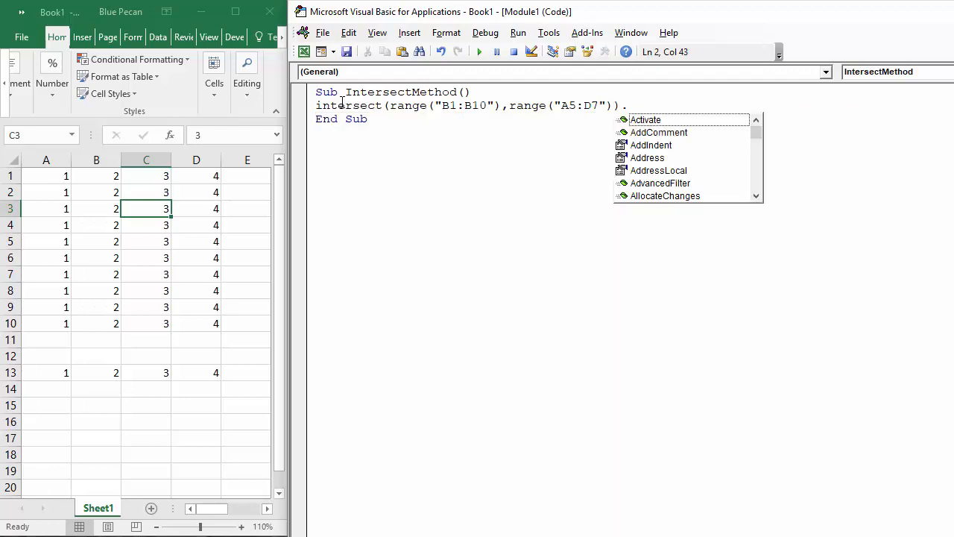
End the statement with .Interior.Color = vbYellow using IntelliSense completions.
{"action": "type", "text": ".inte"}
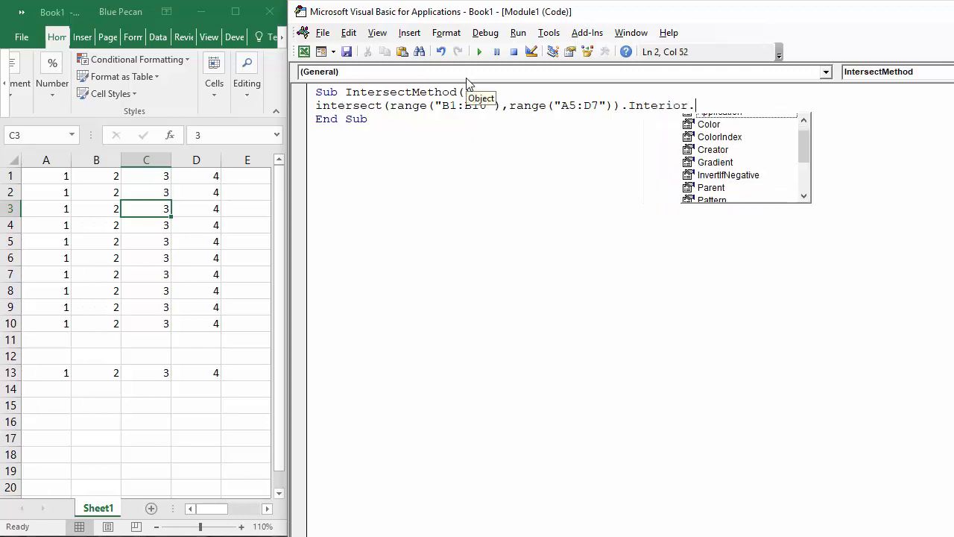
{"action": "type", "text": "Color = vbYellow"}
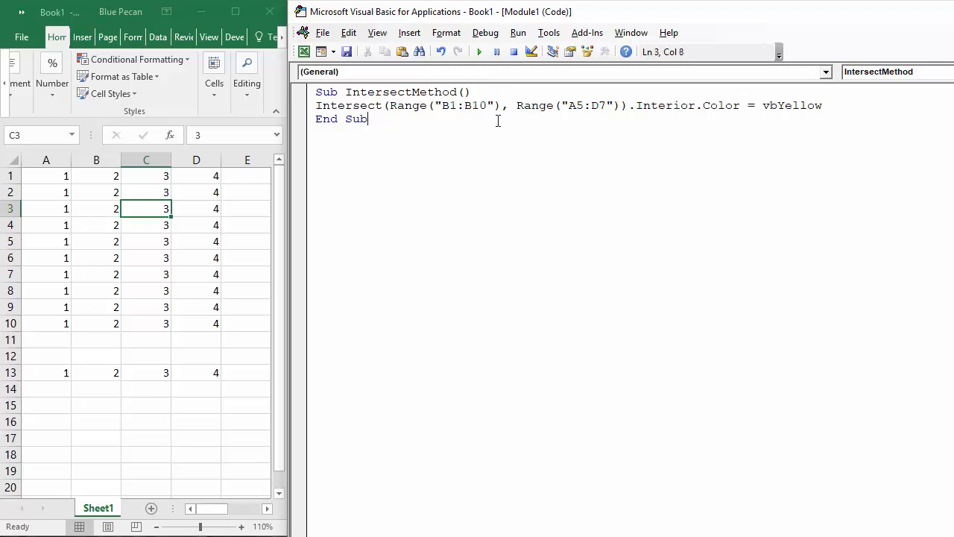
Run the IntersectMethod macro so the overlap B5:B7 turns yellow.
{"action": "left_click", "coordinate": [479, 51]}
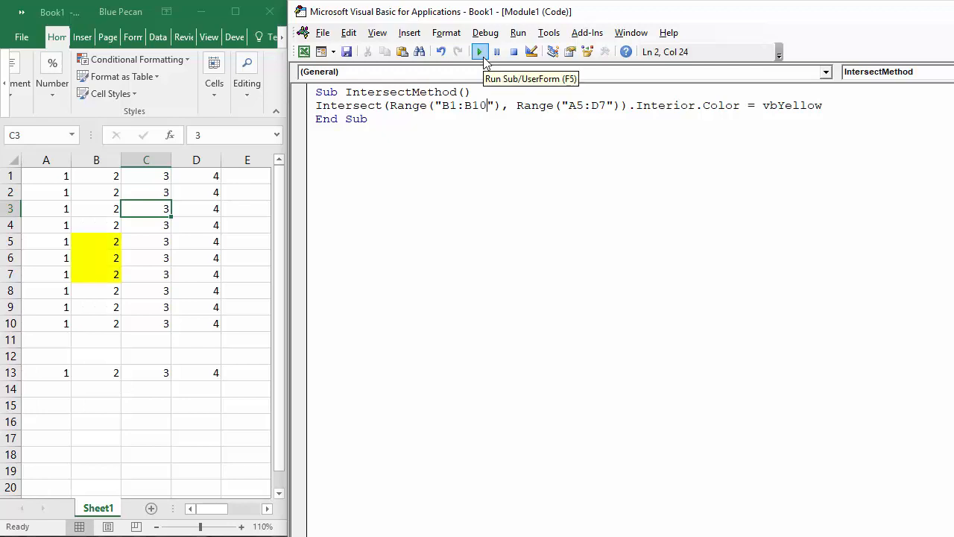
{"action": "left_click", "coordinate": [480, 50]}
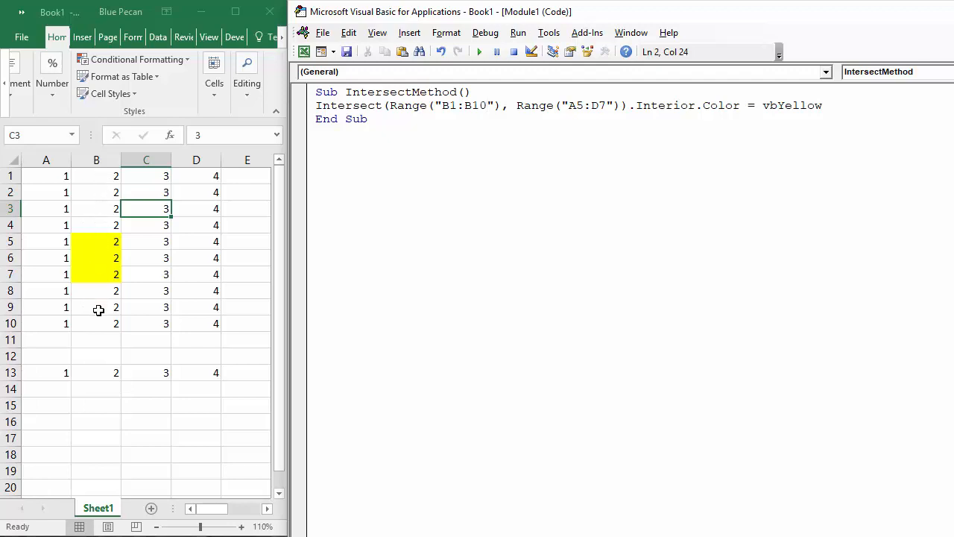
{"action": "mouse_move", "coordinate": [565, 140]}
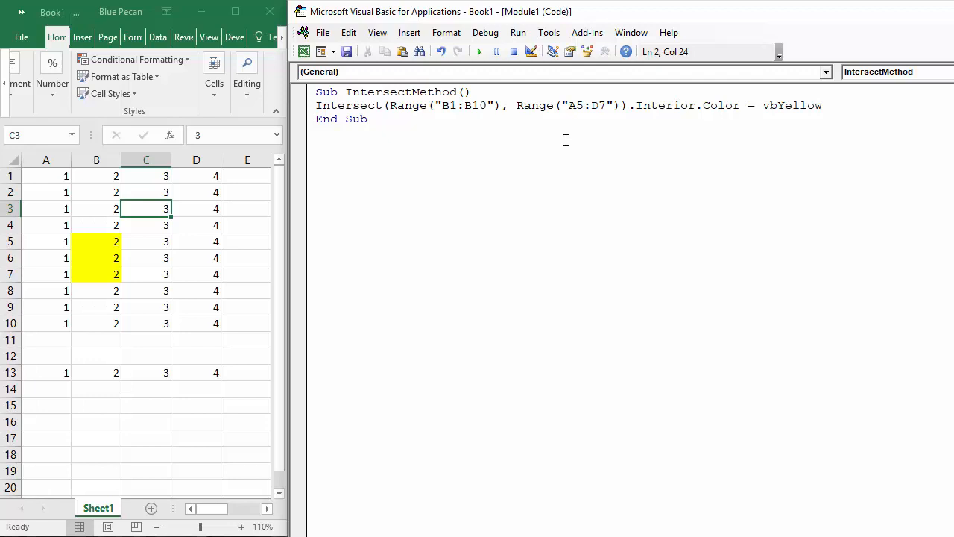
{"action": "mouse_move", "coordinate": [511, 158]}
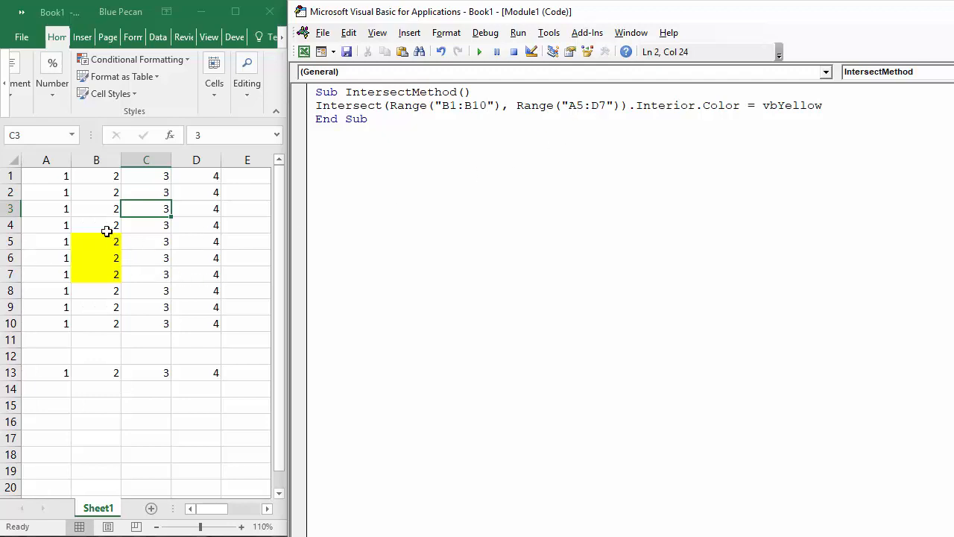
Select B1:B10 and A5:D7 in the worksheet to show the yellow cells lie at their overlap.
{"action": "left_click", "coordinate": [95, 176]}
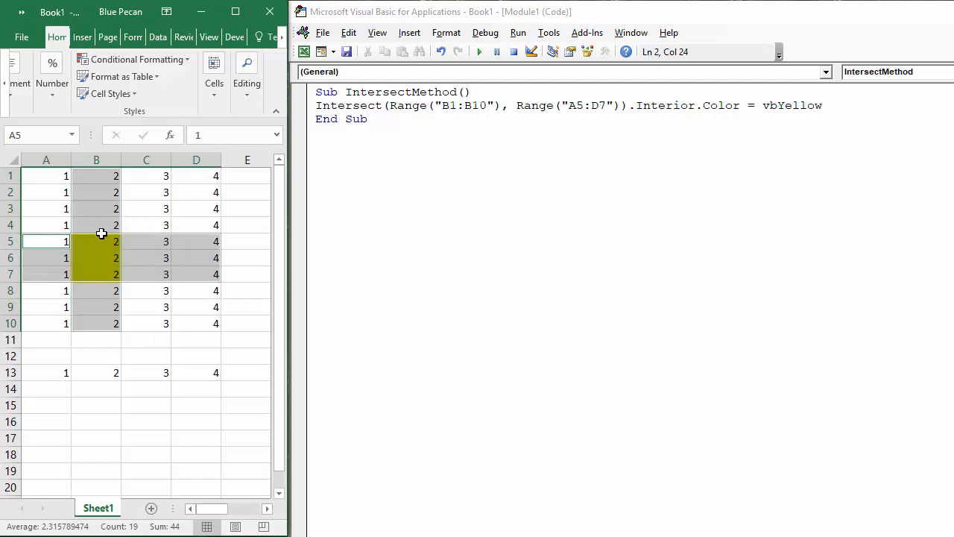
{"action": "mouse_move", "coordinate": [105, 257]}
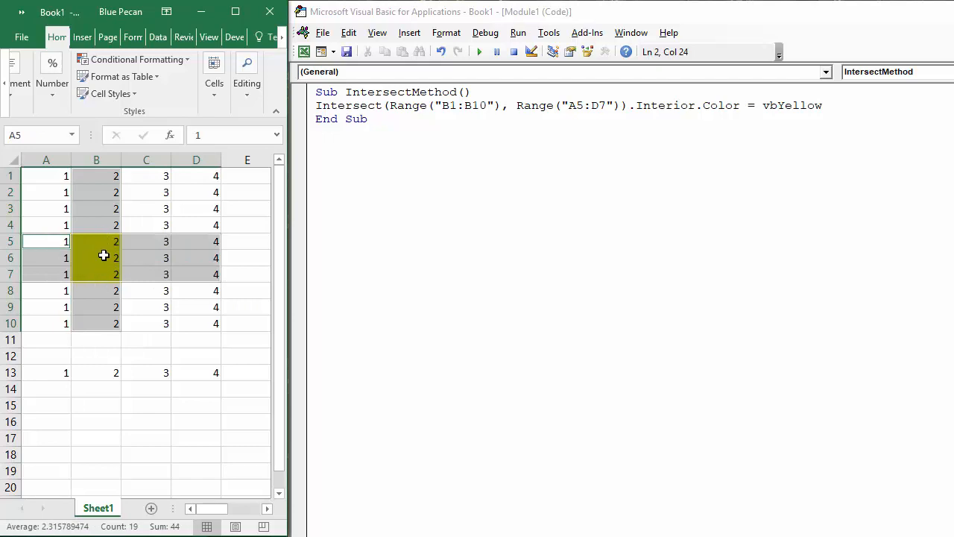